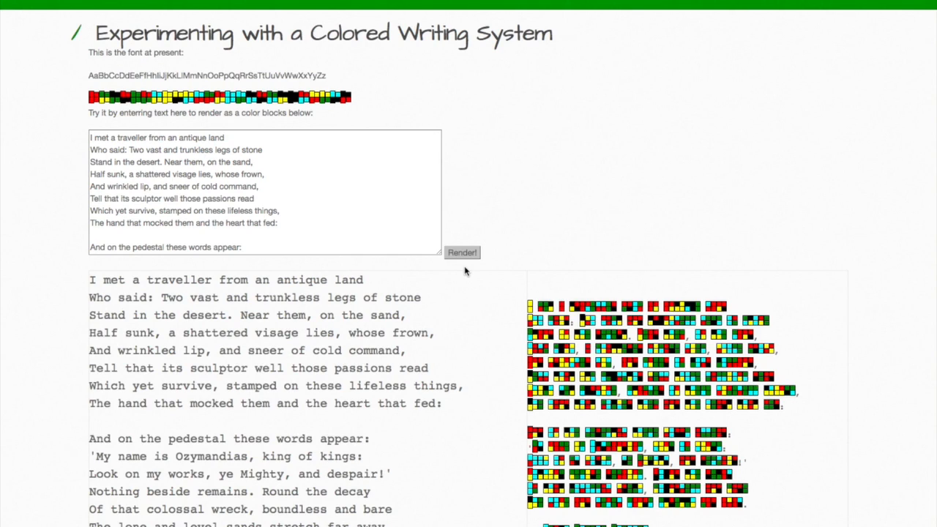
{"action": "mouse_move", "coordinate": [630, 127]}
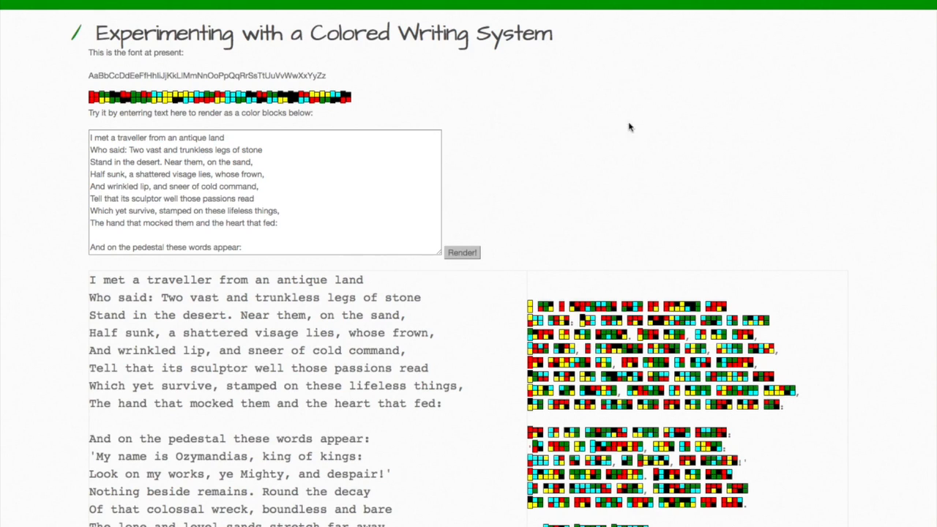
{"action": "mouse_move", "coordinate": [629, 128]}
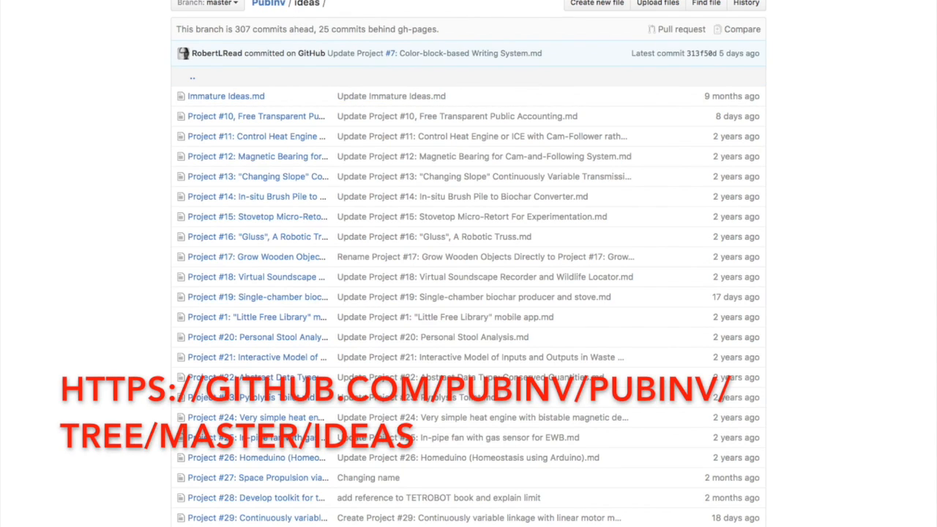
{"action": "mouse_move", "coordinate": [316, 126]}
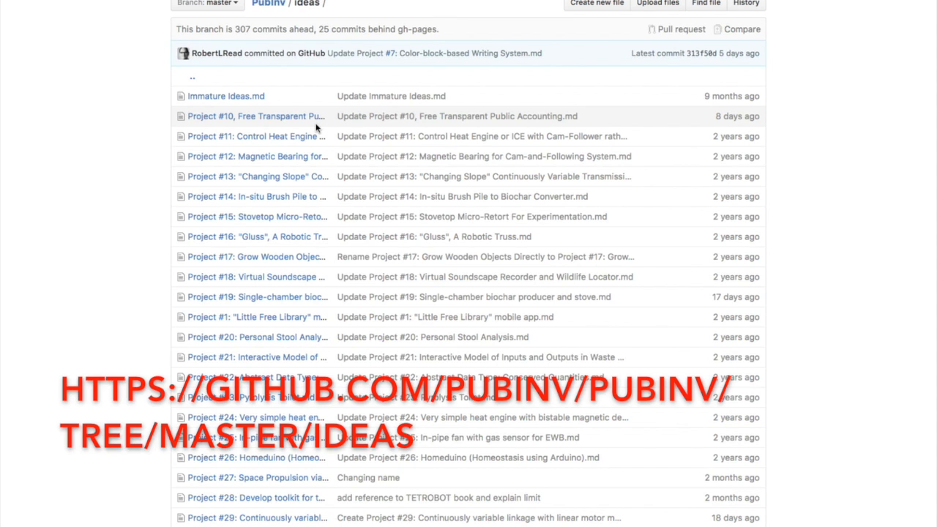
Scroll through the PubInv ideas file list, including the Color-block-based Writing System entry.
{"action": "scroll", "scroll_direction": "down", "scroll_amount": 3}
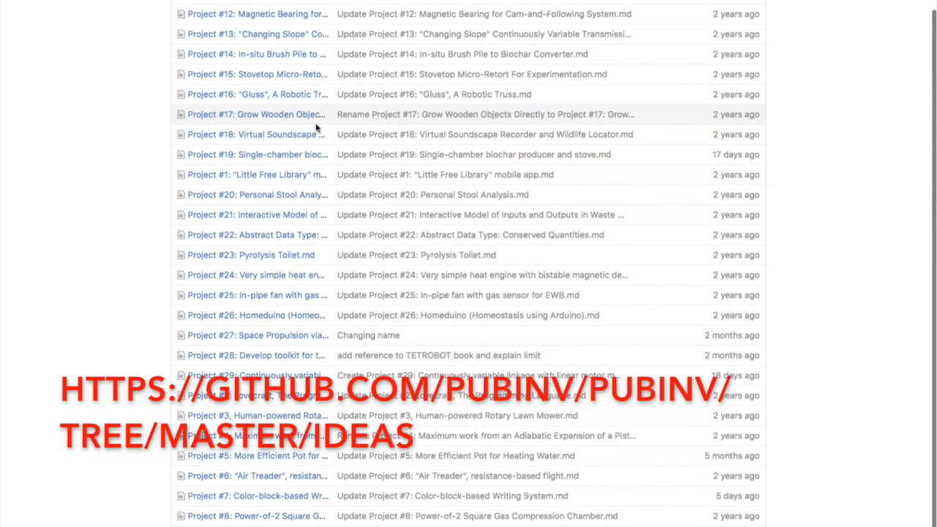
{"action": "scroll", "scroll_direction": "up", "scroll_amount": 3}
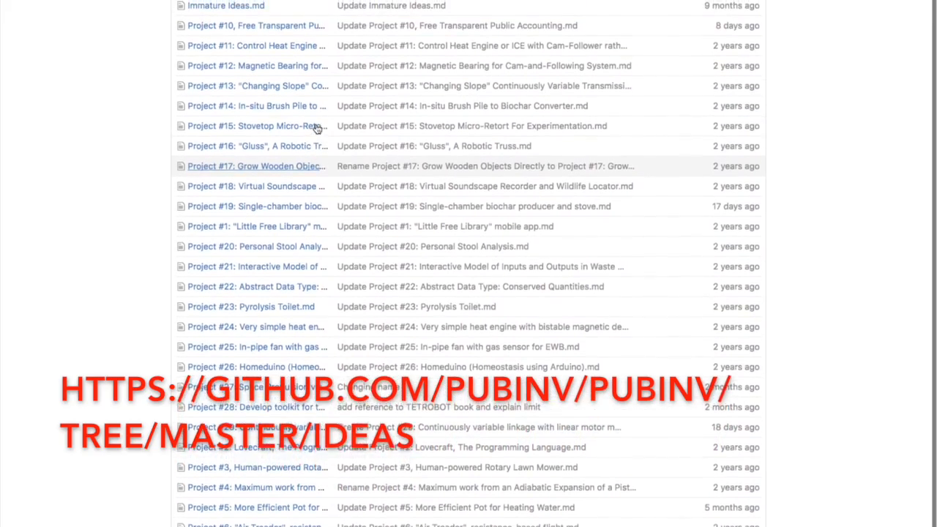
{"action": "scroll", "scroll_direction": "down", "scroll_amount": 3}
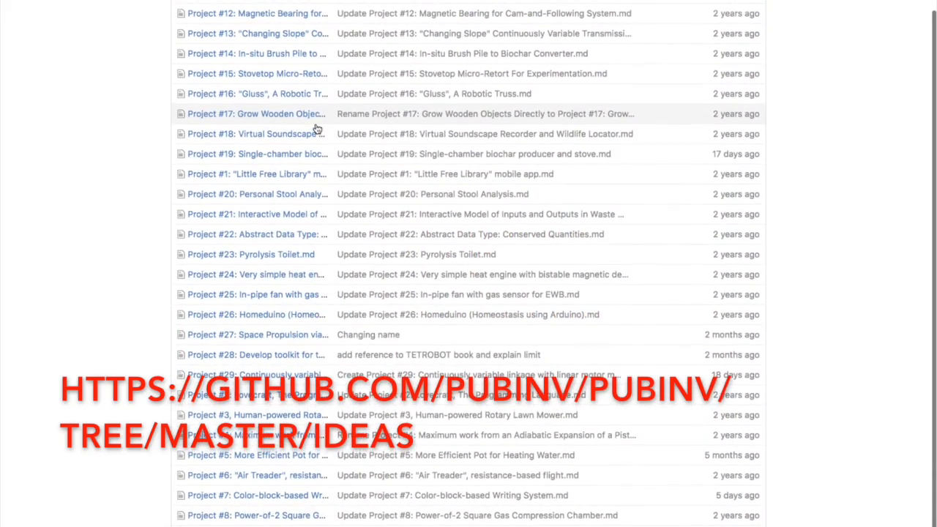
{"action": "scroll", "scroll_direction": "up", "scroll_amount": 3}
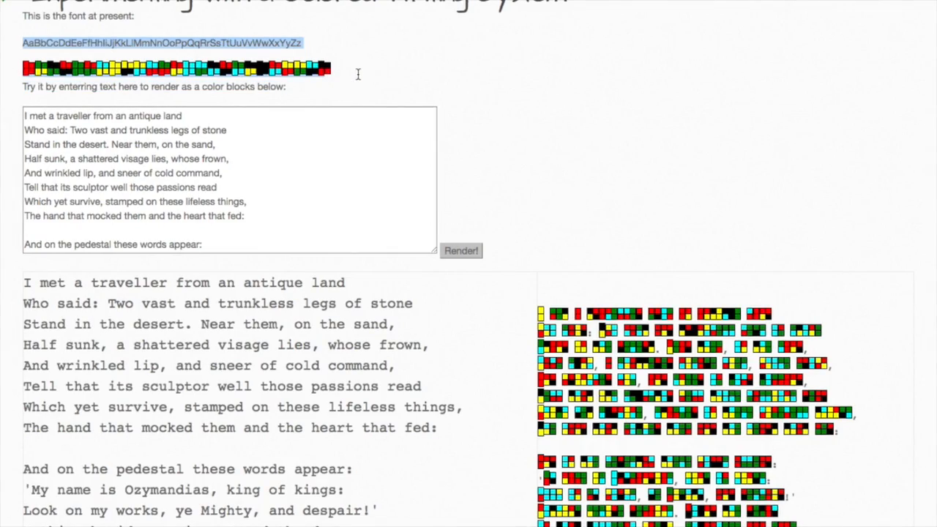
{"action": "scroll", "scroll_direction": "up", "scroll_amount": 3}
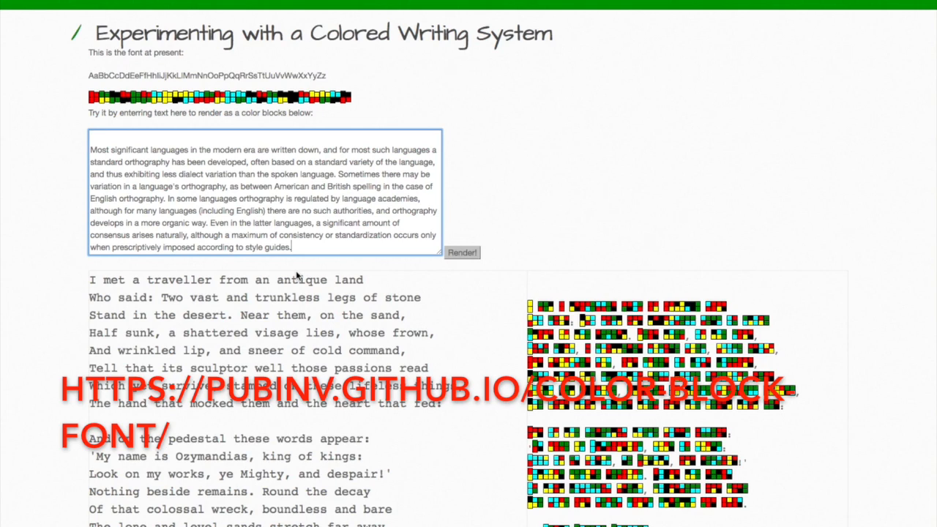
{"action": "mouse_move", "coordinate": [462, 252]}
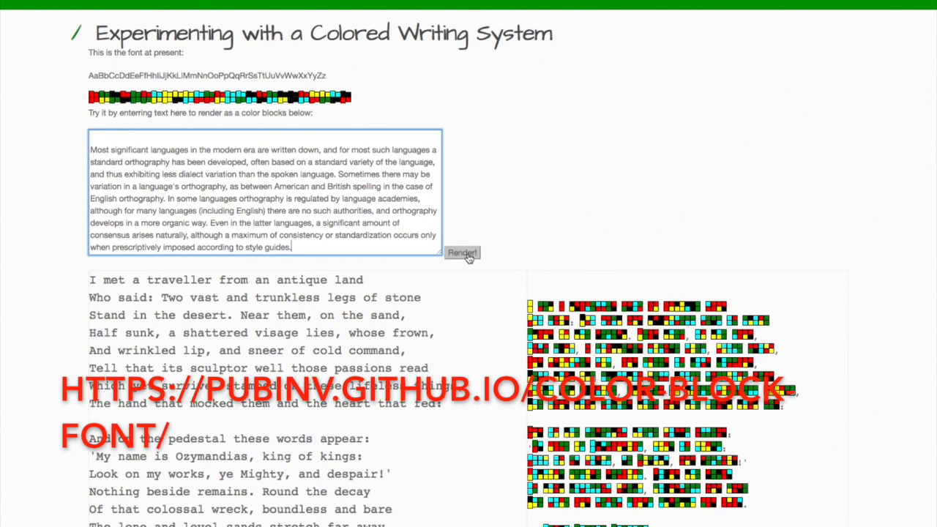
Render the pasted orthography passage and scroll to view its colour-block output beside the Roman text.
{"action": "left_click", "coordinate": [462, 253]}
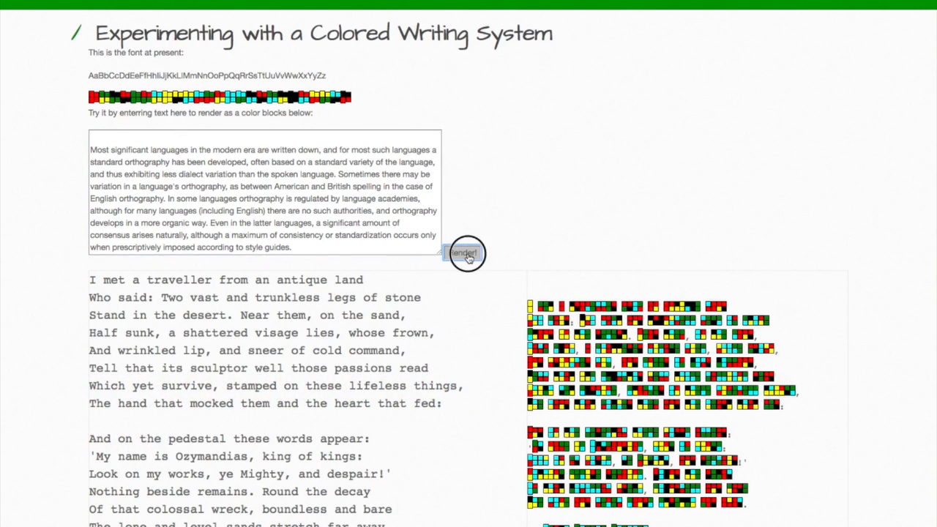
{"action": "left_click", "coordinate": [462, 252]}
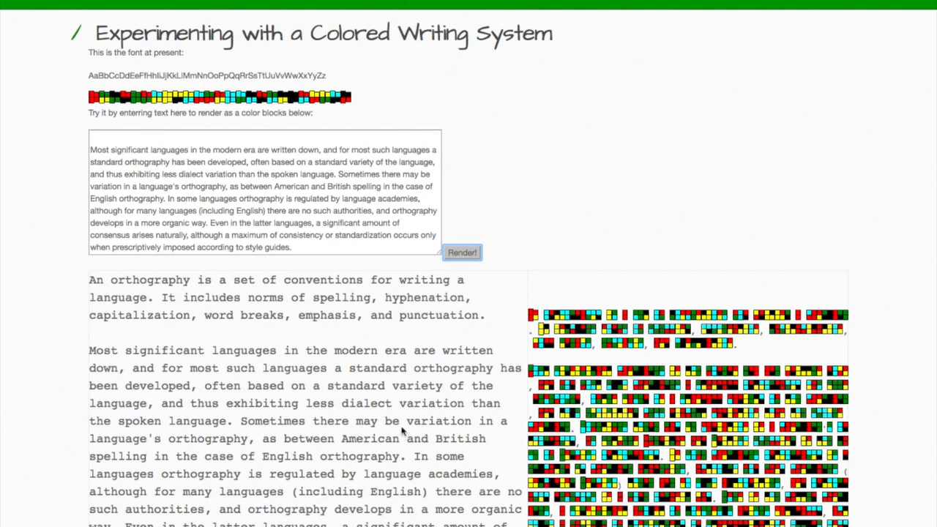
{"action": "scroll", "scroll_direction": "down", "scroll_amount": 3}
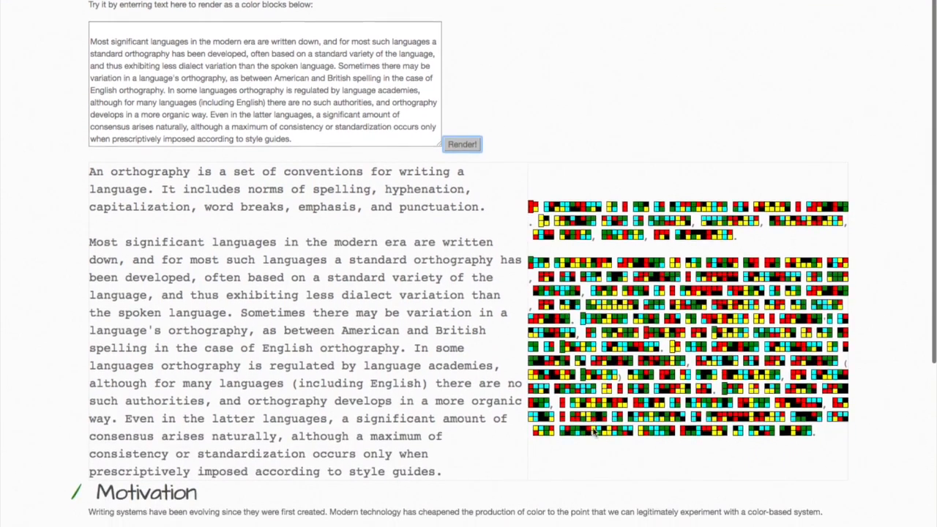
{"action": "scroll", "scroll_direction": "up", "scroll_amount": 3}
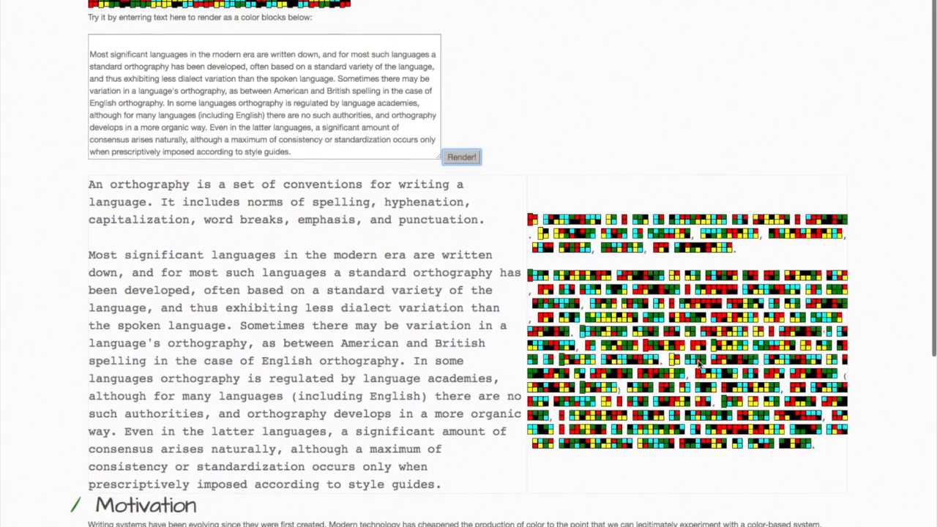
{"action": "scroll", "scroll_direction": "down", "scroll_amount": 3}
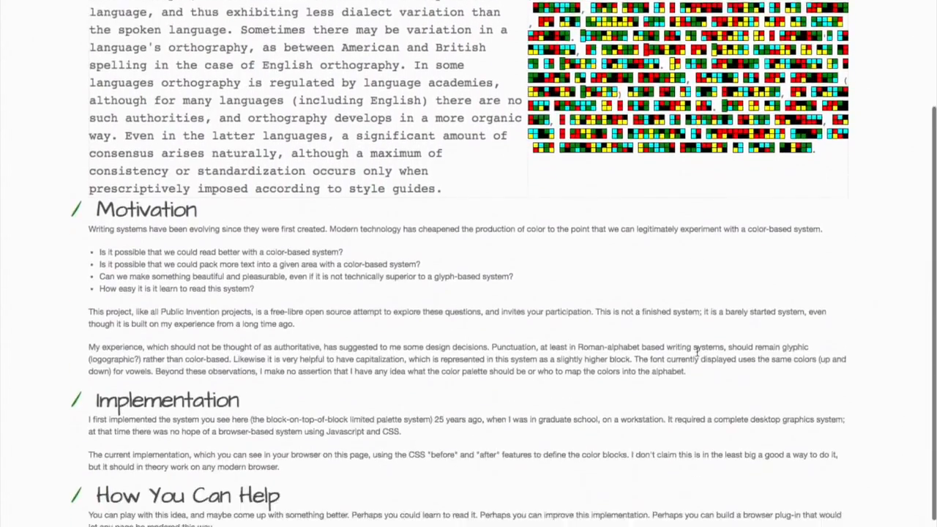
{"action": "scroll", "scroll_direction": "up", "scroll_amount": 3}
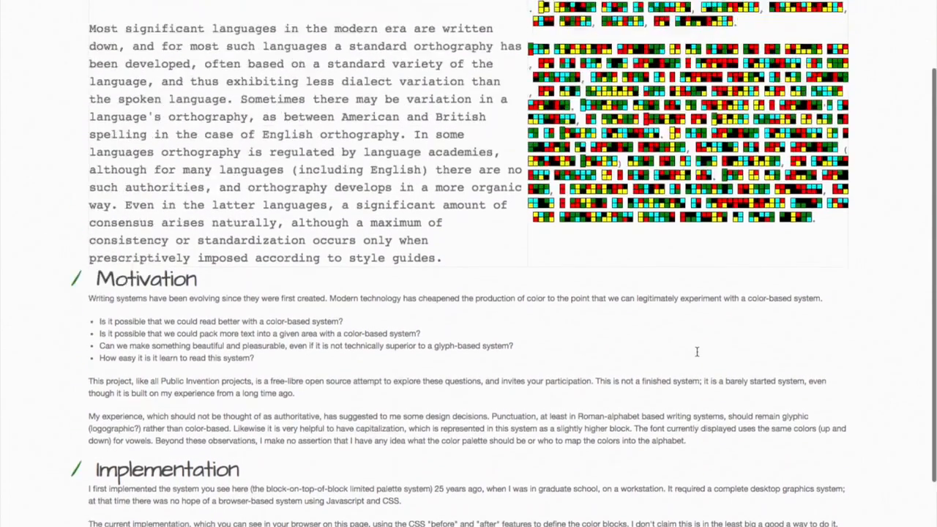
{"action": "scroll", "scroll_direction": "up", "scroll_amount": 3}
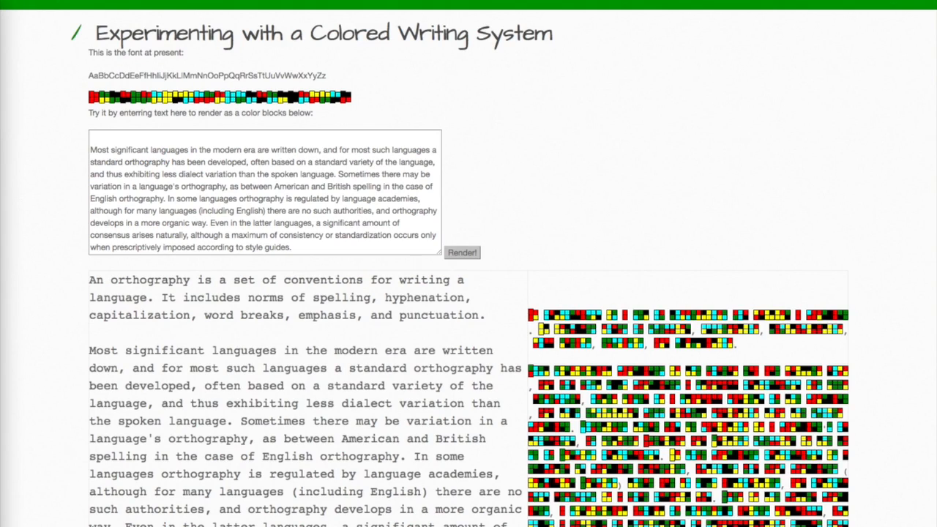
{"action": "mouse_move", "coordinate": [478, 345]}
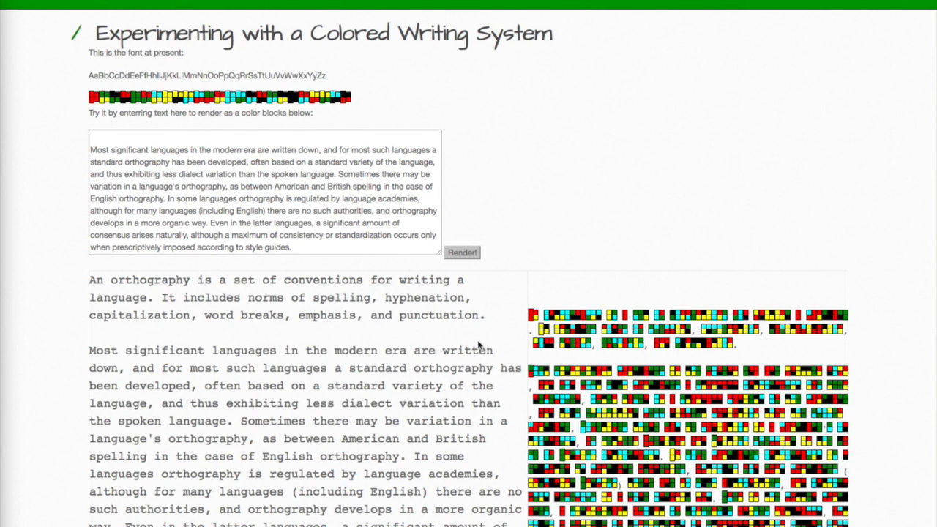
{"action": "scroll", "scroll_direction": "down", "scroll_amount": 3}
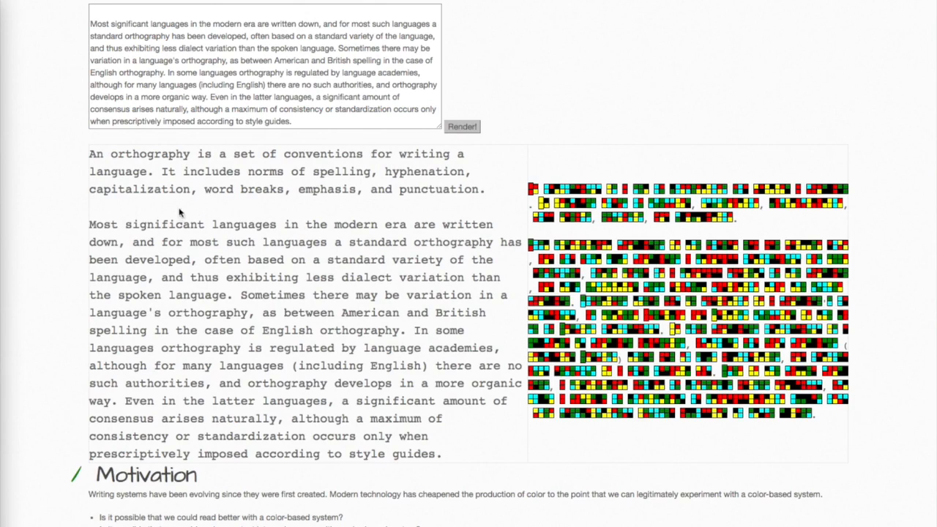
{"action": "mouse_move", "coordinate": [408, 274]}
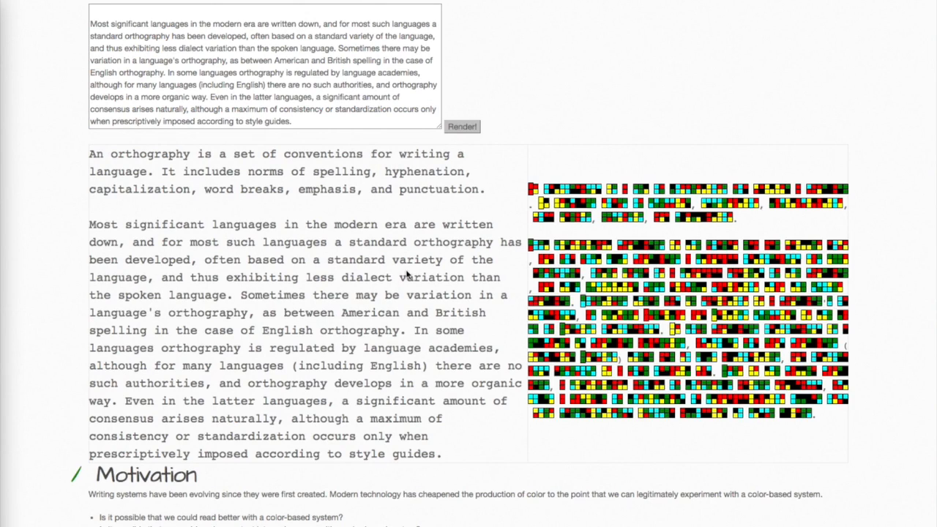
{"action": "mouse_move", "coordinate": [584, 192]}
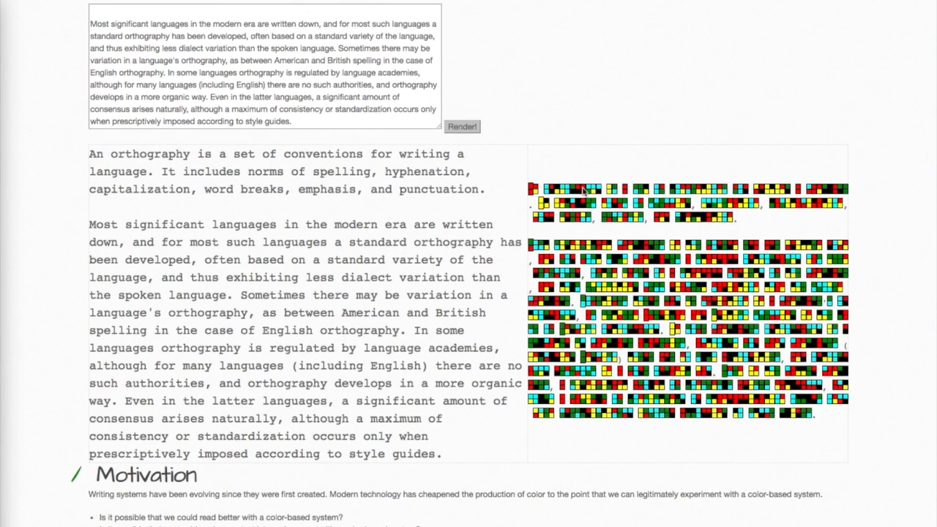
{"action": "mouse_move", "coordinate": [570, 203]}
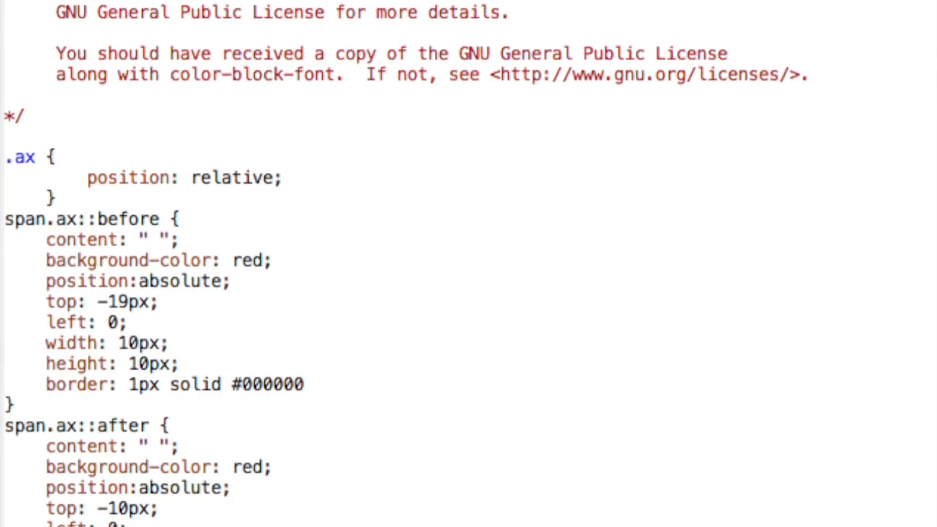
Scroll through the CSS rules defining the red and green colour blocks.
{"action": "scroll", "scroll_direction": "down", "scroll_amount": 3}
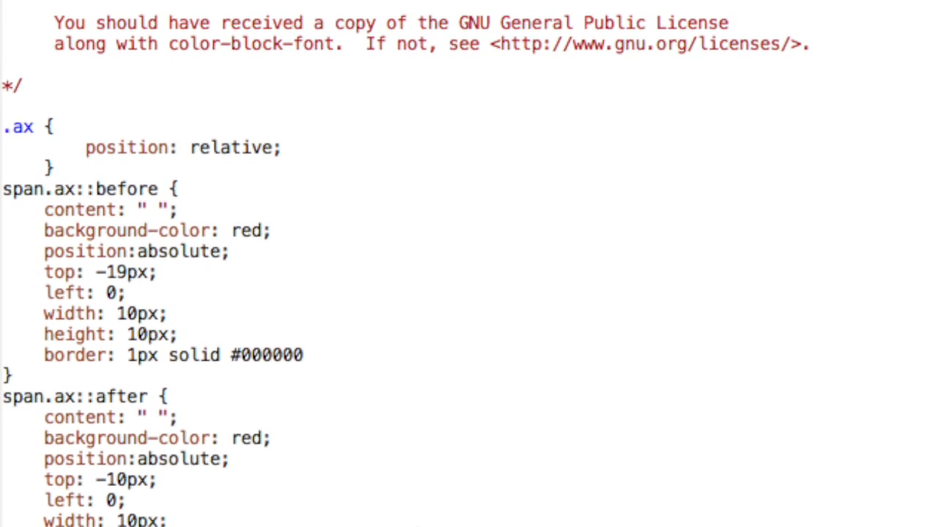
{"action": "scroll", "scroll_direction": "down", "scroll_amount": 3}
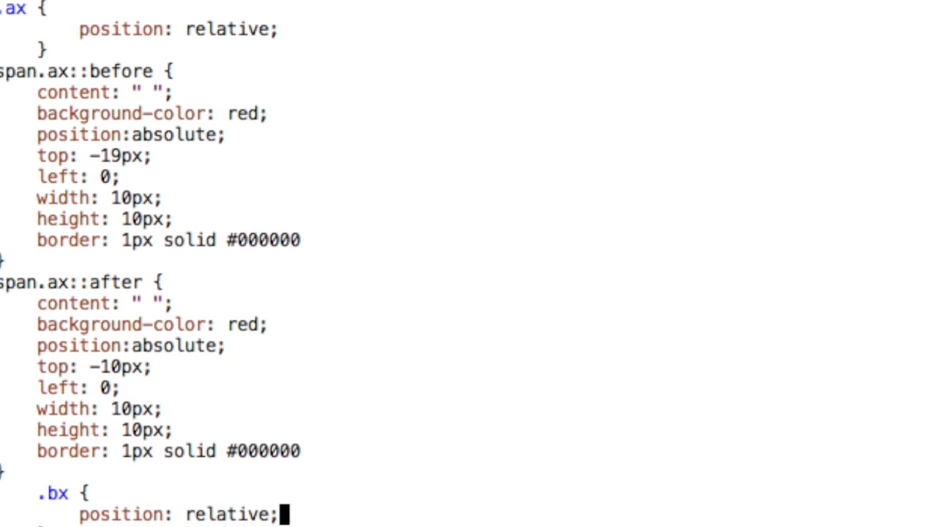
{"action": "scroll", "scroll_direction": "down", "scroll_amount": 3}
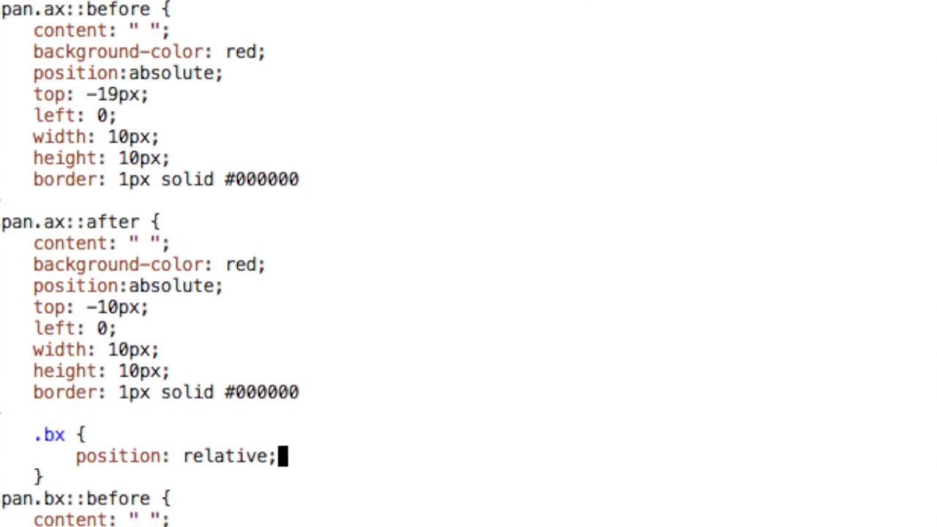
{"action": "scroll", "scroll_direction": "down", "scroll_amount": 3}
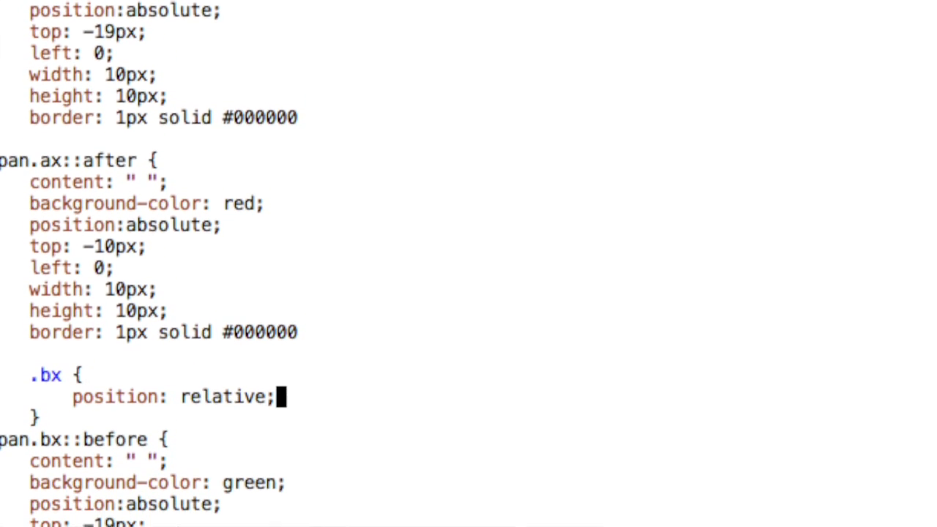
{"action": "scroll", "scroll_direction": "down", "scroll_amount": 3}
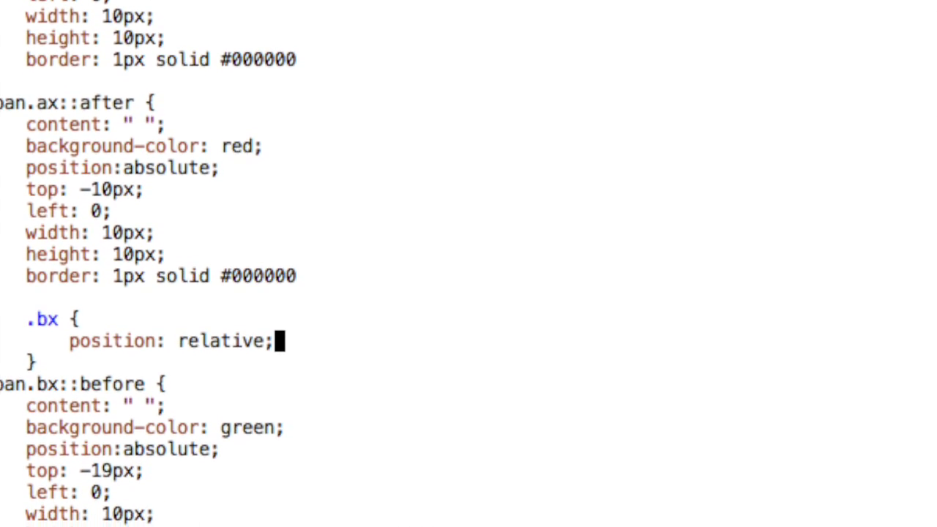
{"action": "scroll", "scroll_direction": "down", "scroll_amount": 3}
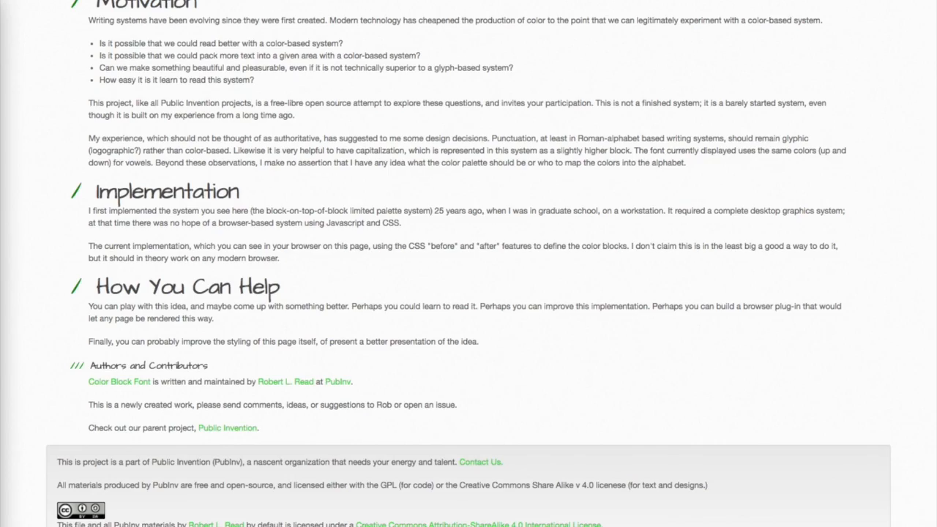
{"action": "scroll", "scroll_direction": "up", "scroll_amount": 3}
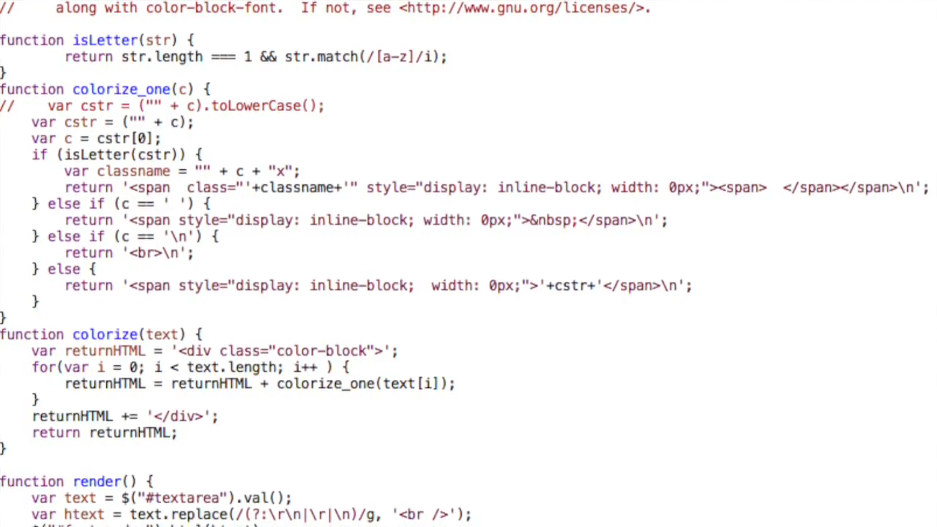
Scroll the JavaScript past colorize() and render() down to the ozymandias sample string.
{"action": "scroll", "scroll_direction": "down", "scroll_amount": 3}
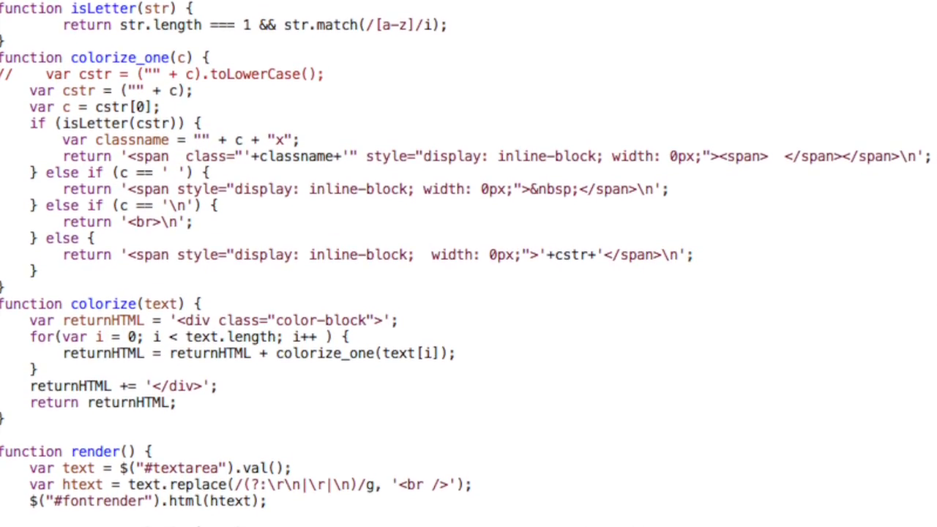
{"action": "scroll", "scroll_direction": "down", "scroll_amount": 3}
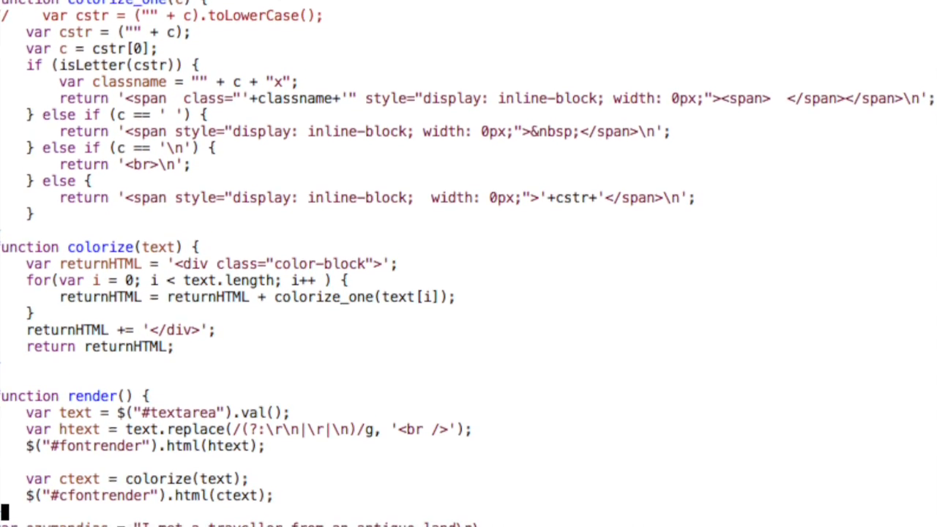
{"action": "scroll", "scroll_direction": "down", "scroll_amount": 3}
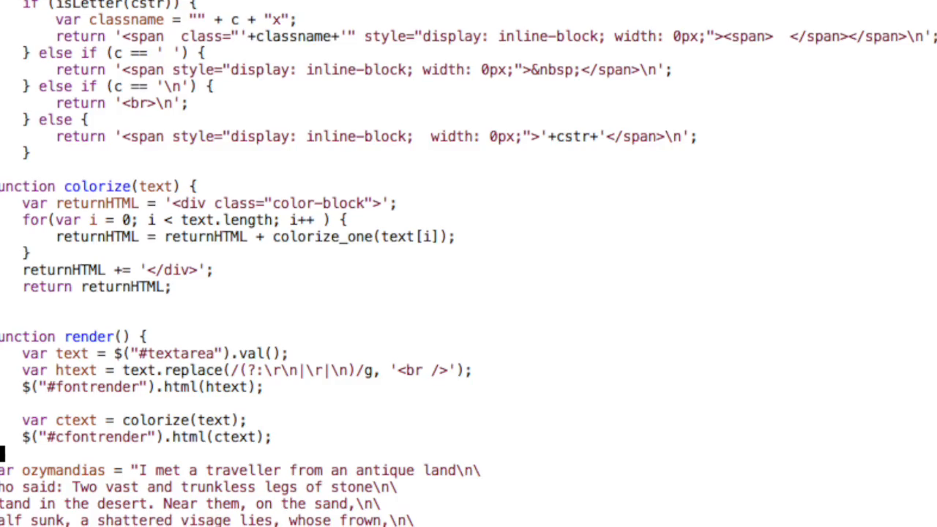
{"action": "scroll", "scroll_direction": "down", "scroll_amount": 3}
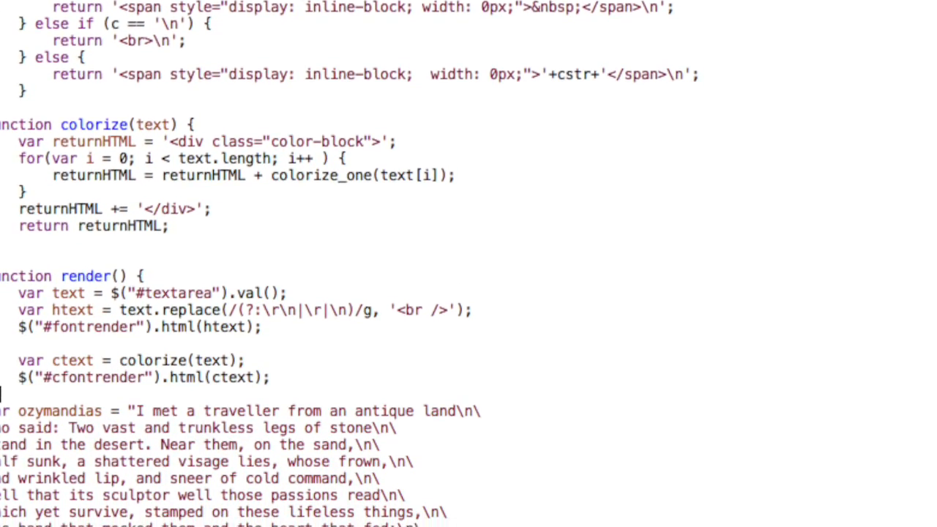
{"action": "scroll", "scroll_direction": "down", "scroll_amount": 3}
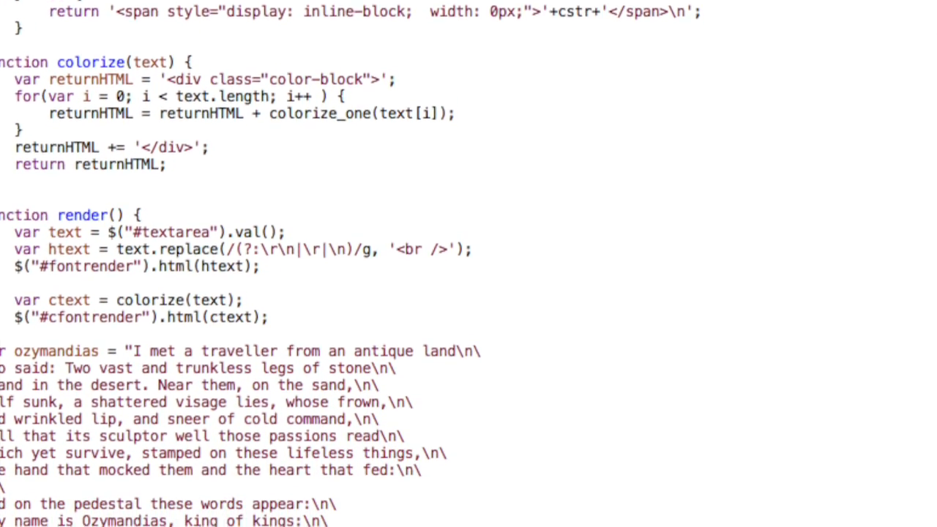
{"action": "scroll", "scroll_direction": "down", "scroll_amount": 3}
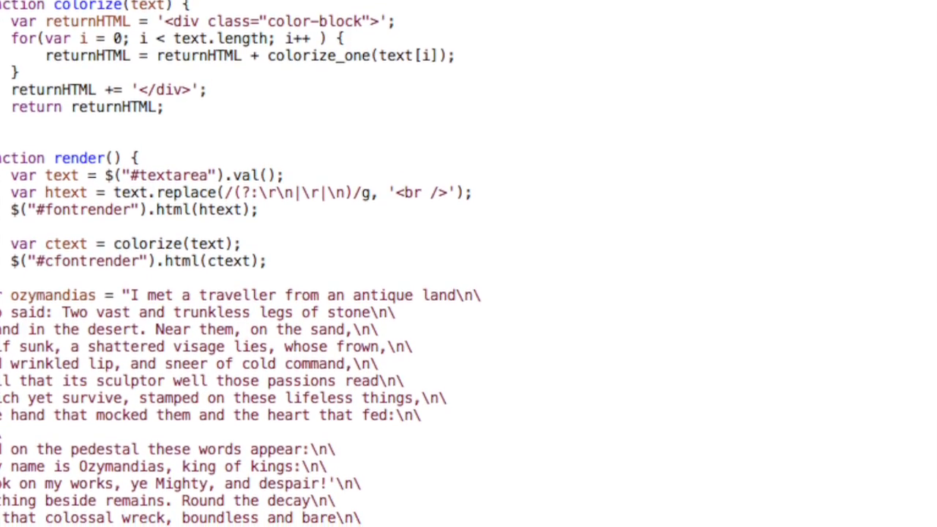
{"action": "scroll", "scroll_direction": "down", "scroll_amount": 3}
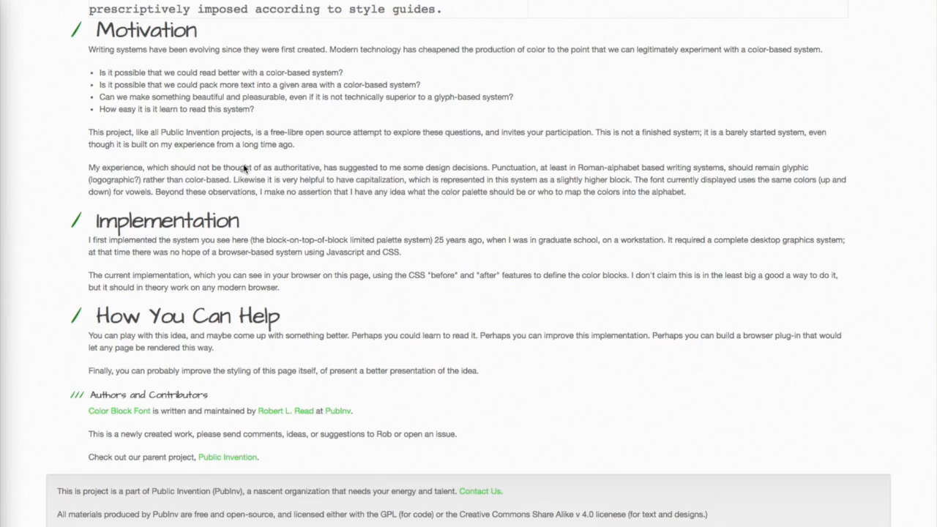
Scroll back over the text-versus-colour-block demo on the project page.
{"action": "scroll", "scroll_direction": "up", "scroll_amount": 3}
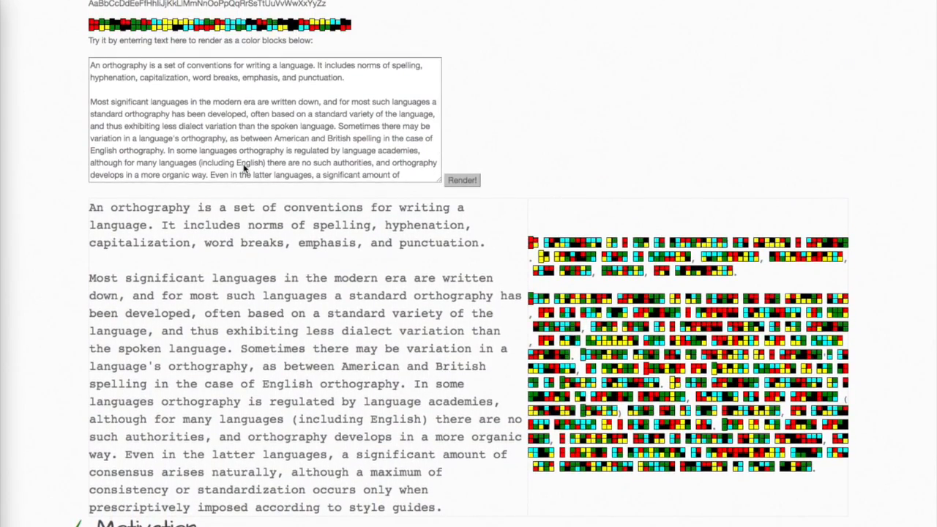
{"action": "scroll", "scroll_direction": "down", "scroll_amount": 3}
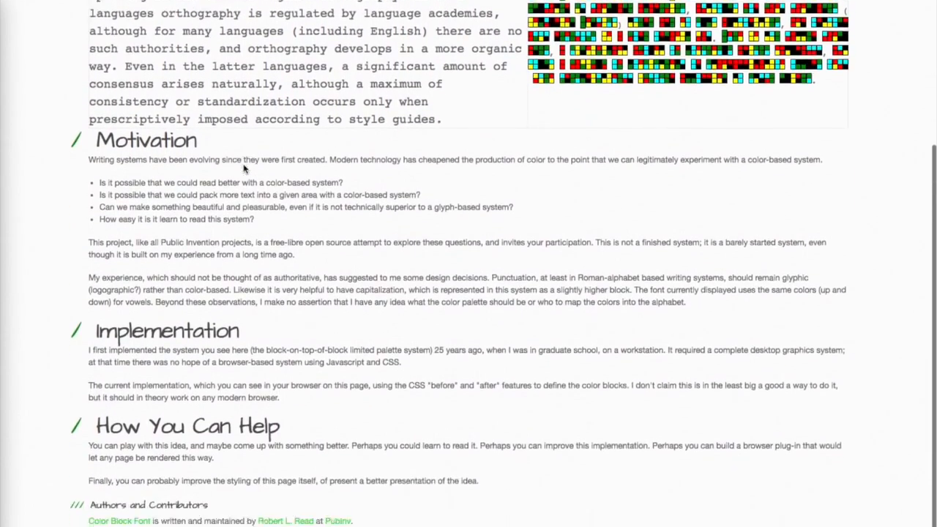
{"action": "scroll", "scroll_direction": "down", "scroll_amount": 3}
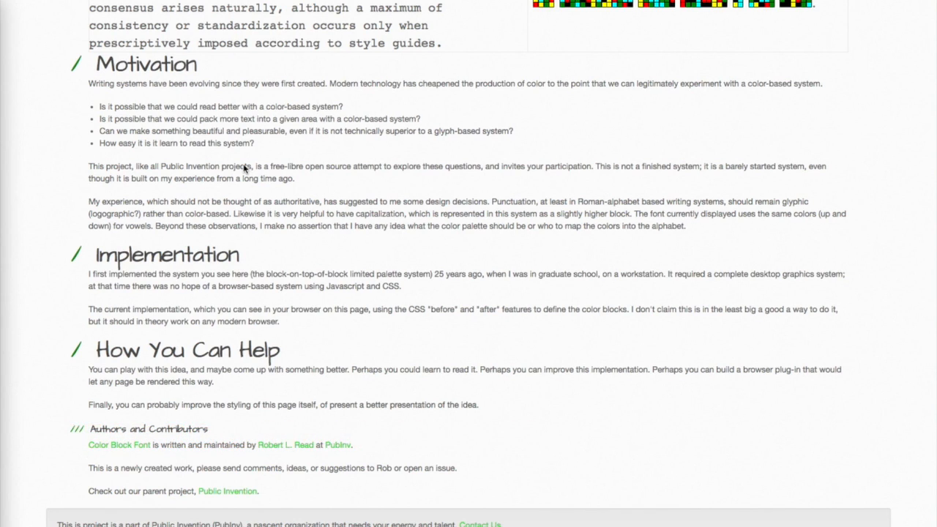
Scroll the PubInv ideas folder listing with its project files and commit messages.
{"action": "scroll", "scroll_direction": "up", "scroll_amount": 3}
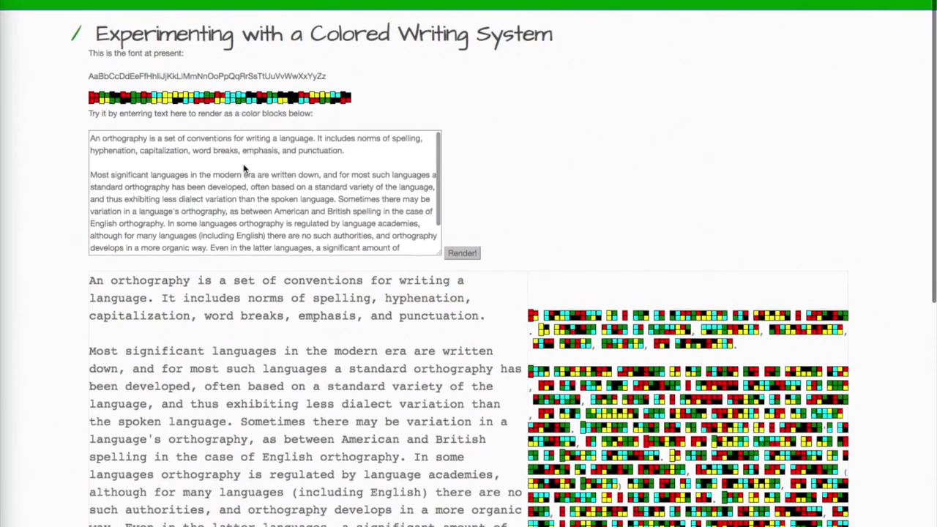
{"action": "scroll", "scroll_direction": "down", "scroll_amount": 3}
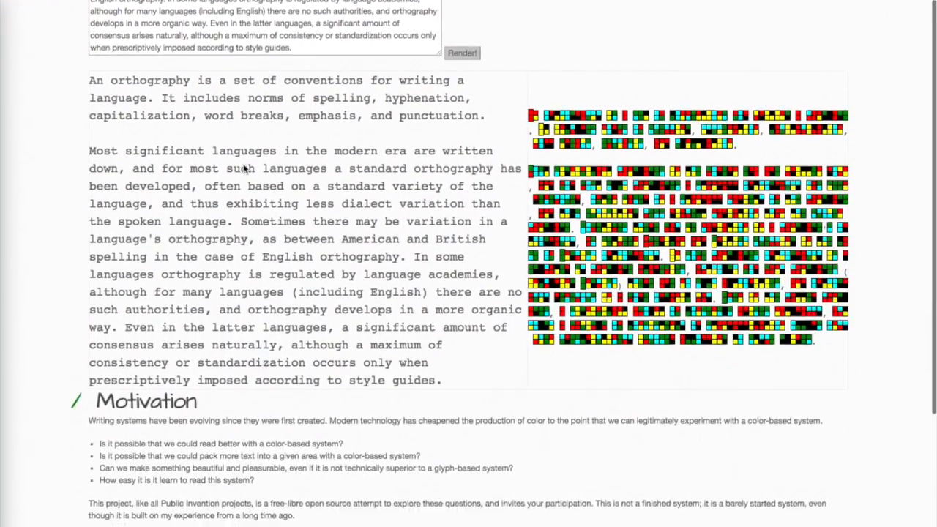
{"action": "scroll", "scroll_direction": "down", "scroll_amount": 3}
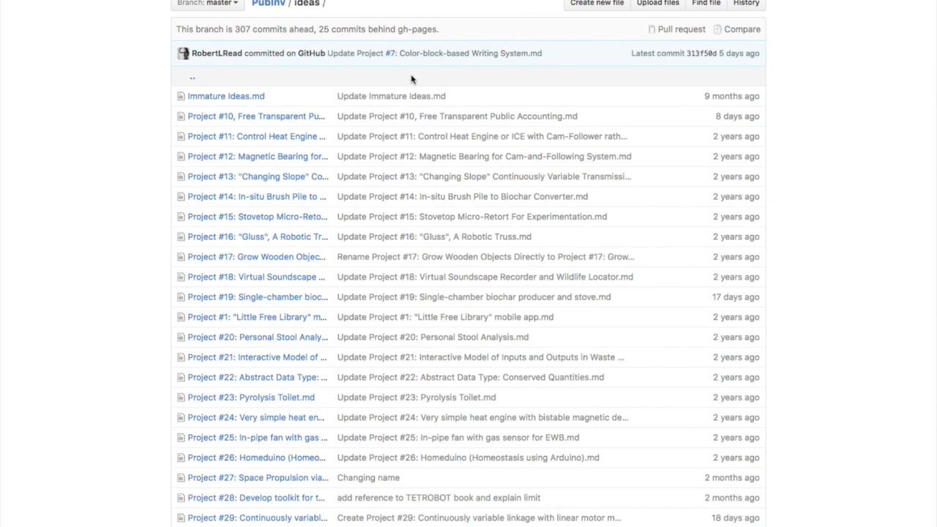
{"action": "scroll", "scroll_direction": "down", "scroll_amount": 3}
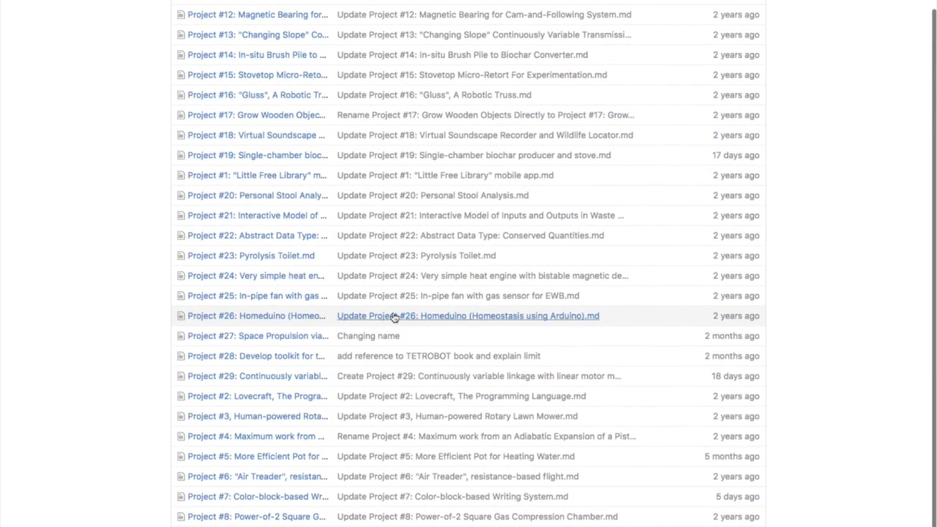
{"action": "scroll", "scroll_direction": "up", "scroll_amount": 3}
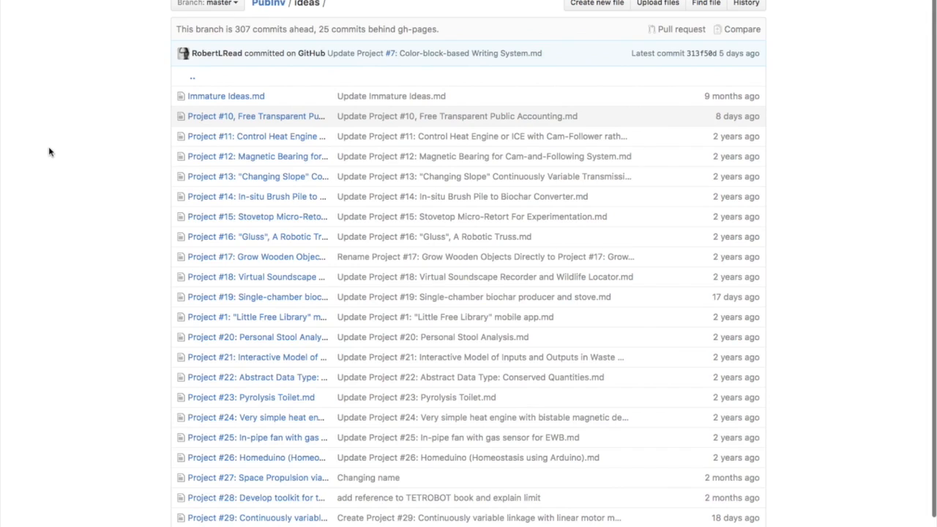